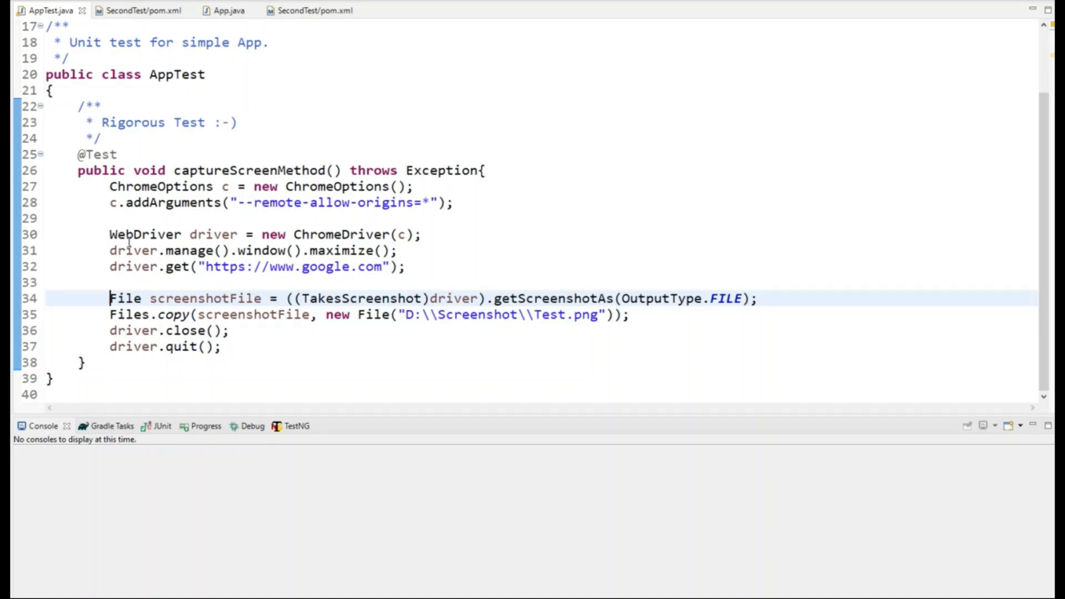
View the TakesScreenshot interface declaration from the screenshotFile line, then return to AppTest
{"action": "left_click", "coordinate": [358, 234]}
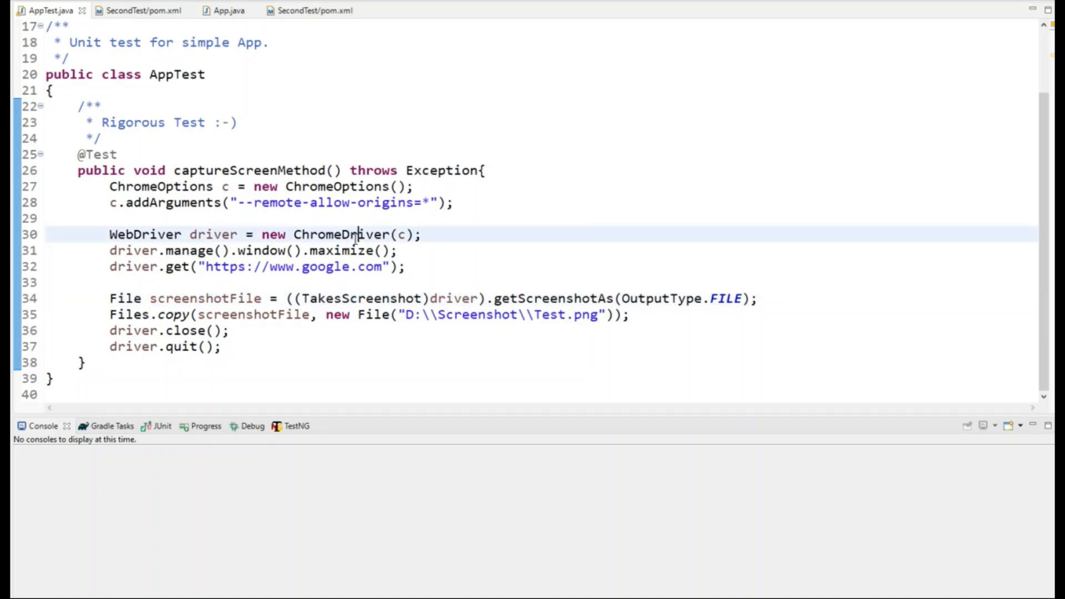
{"action": "left_click", "coordinate": [326, 282]}
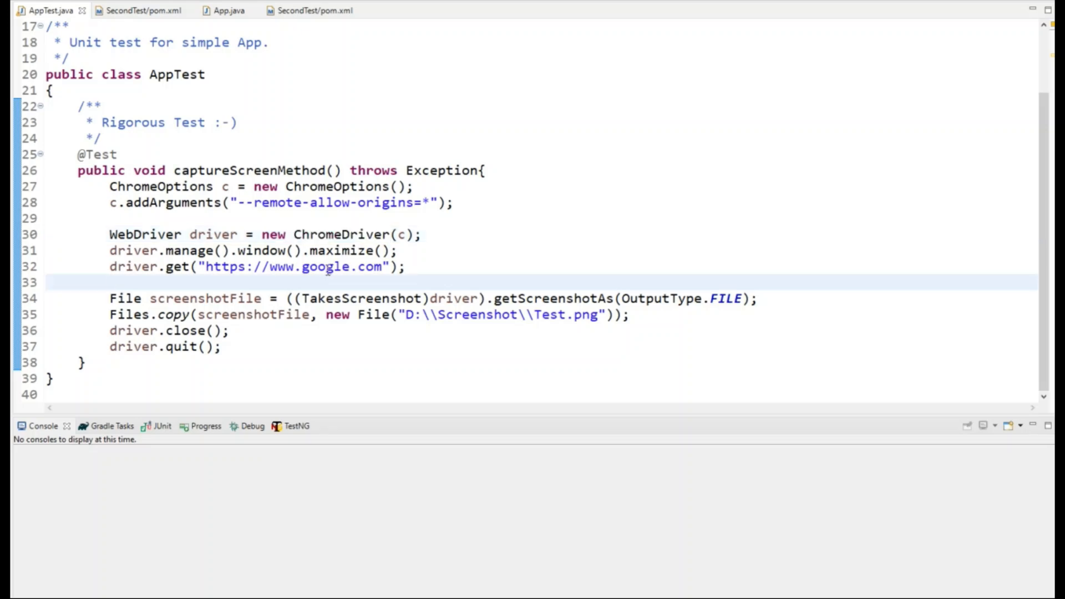
{"action": "double_click", "coordinate": [204, 299]}
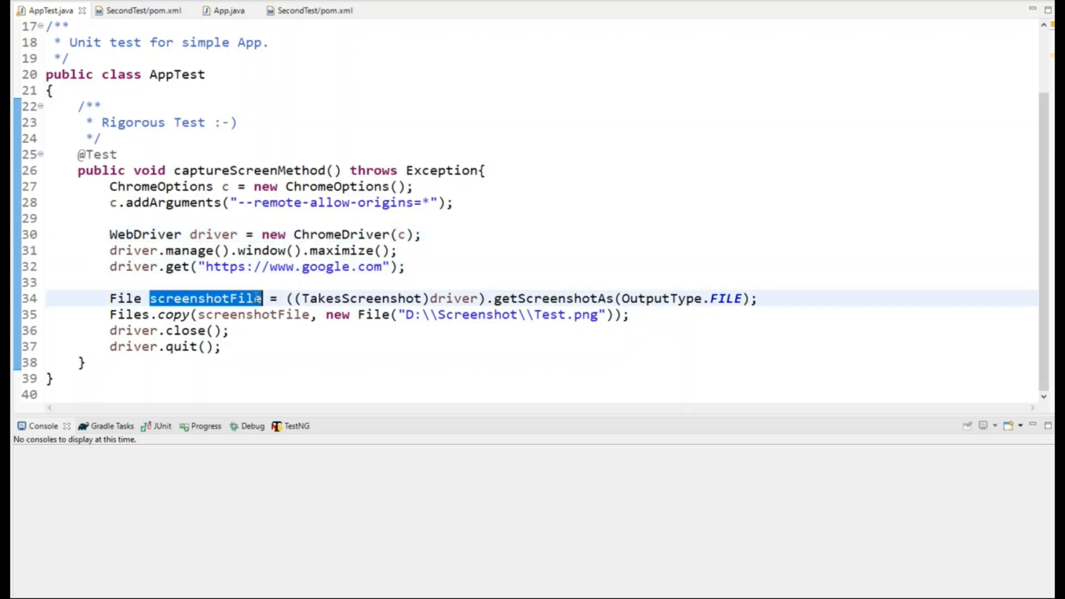
{"action": "double_click", "coordinate": [361, 298]}
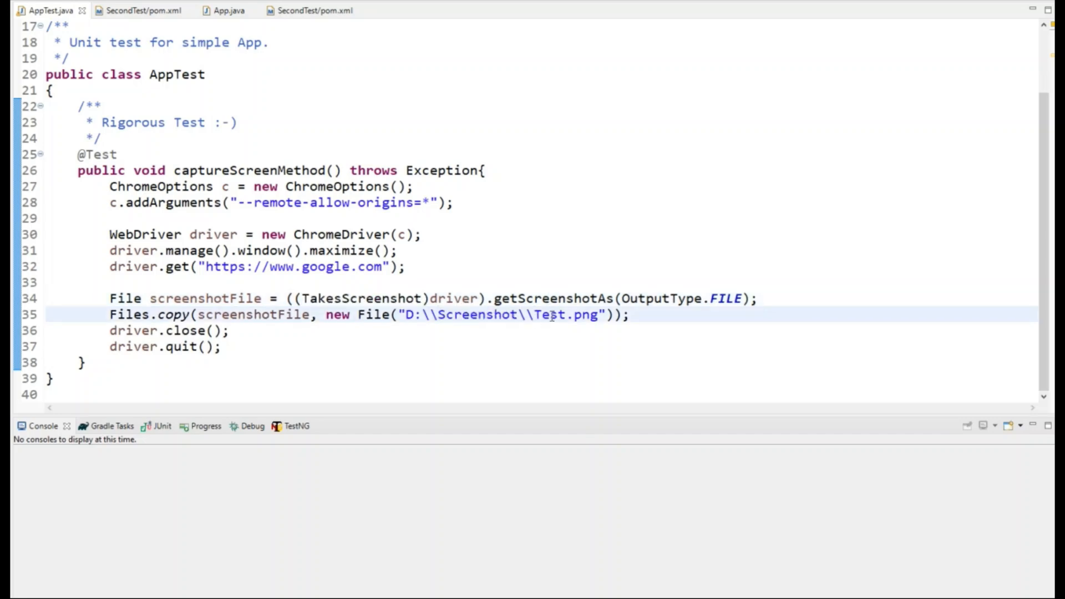
{"action": "double_click", "coordinate": [550, 314]}
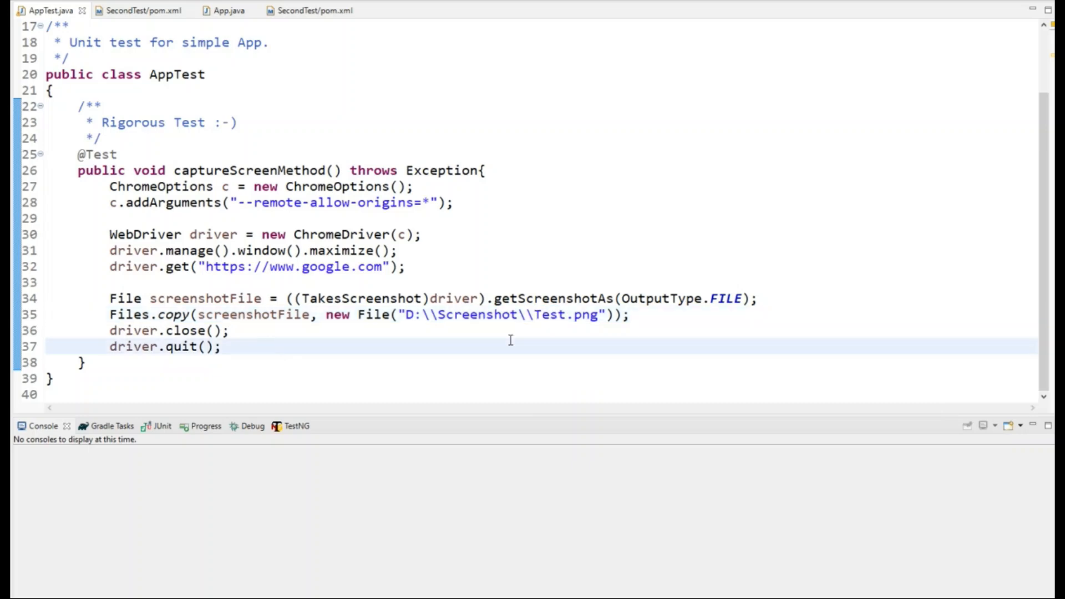
{"action": "mouse_move", "coordinate": [373, 314]}
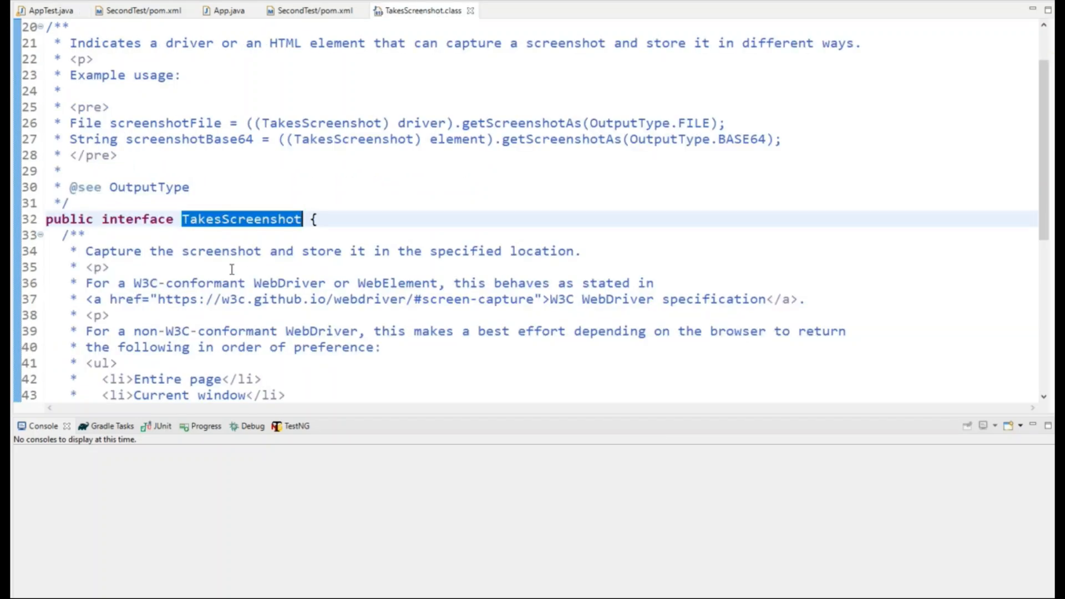
{"action": "mouse_move", "coordinate": [284, 129]}
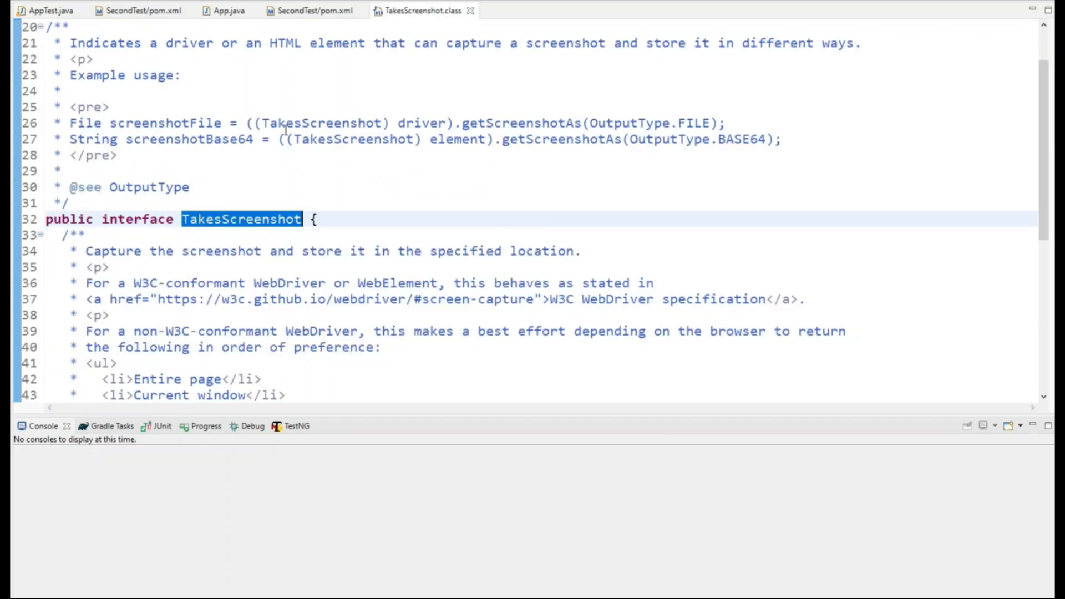
{"action": "left_click", "coordinate": [47, 10]}
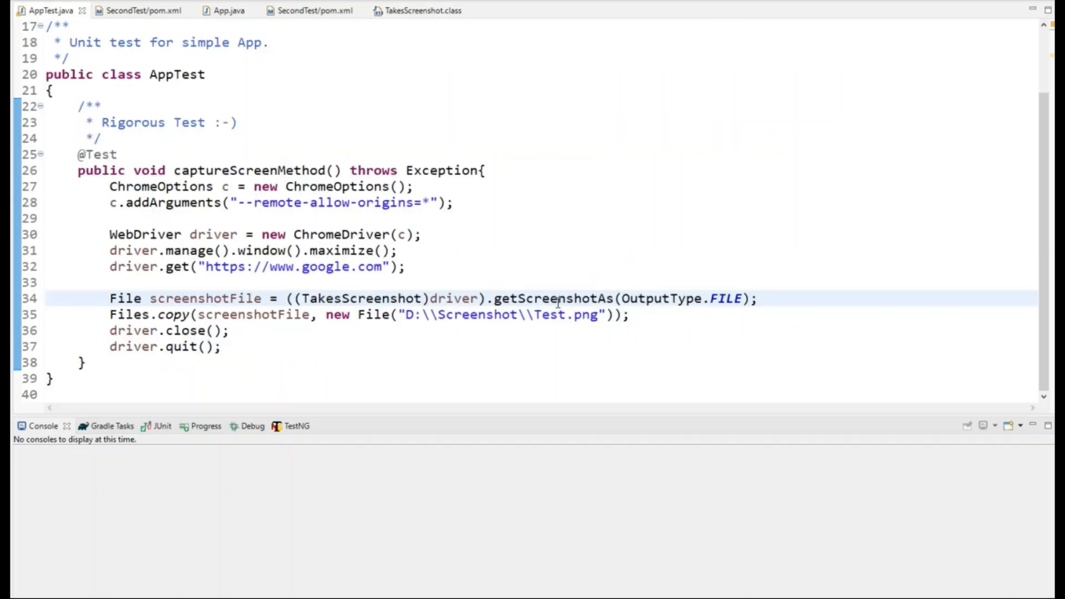
{"action": "mouse_move", "coordinate": [557, 298]}
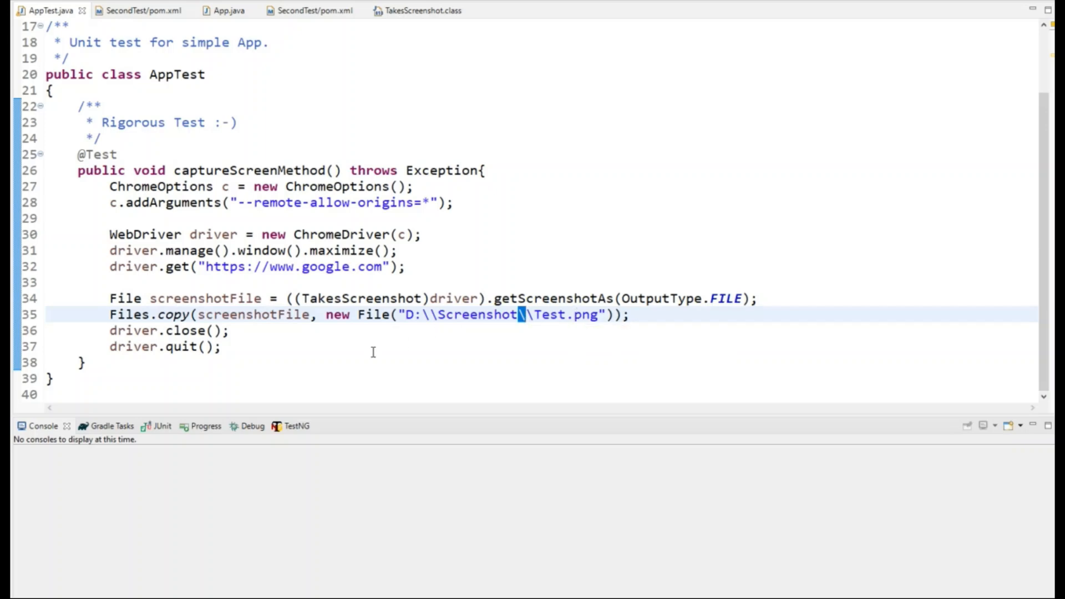
Run AppTest as a JUnit test and view the captured Test.png Google homepage screenshot
{"action": "right_click", "coordinate": [270, 346]}
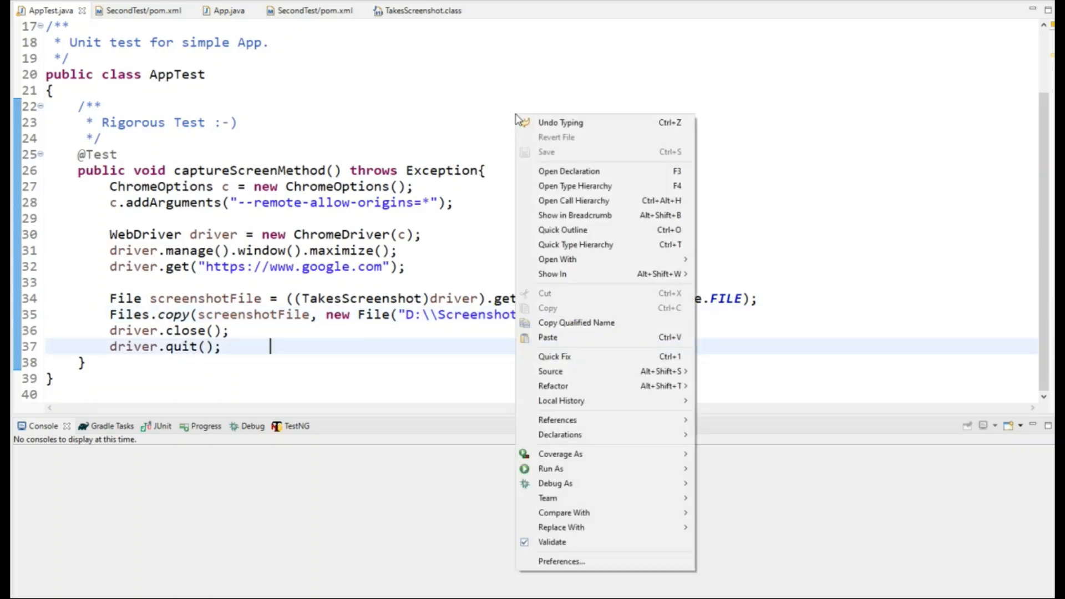
{"action": "mouse_move", "coordinate": [551, 468]}
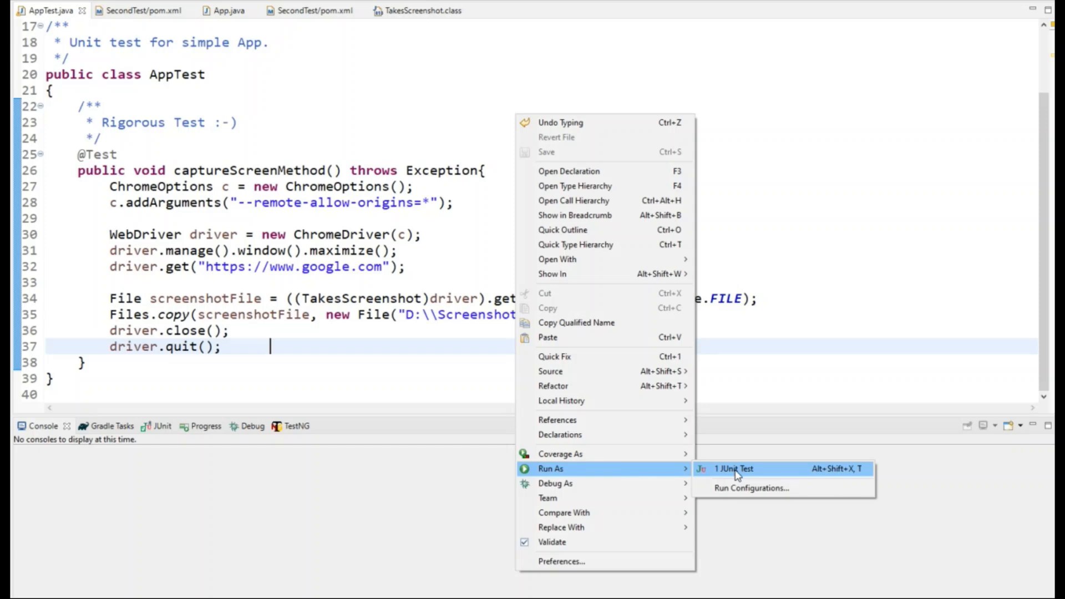
{"action": "left_click", "coordinate": [732, 469]}
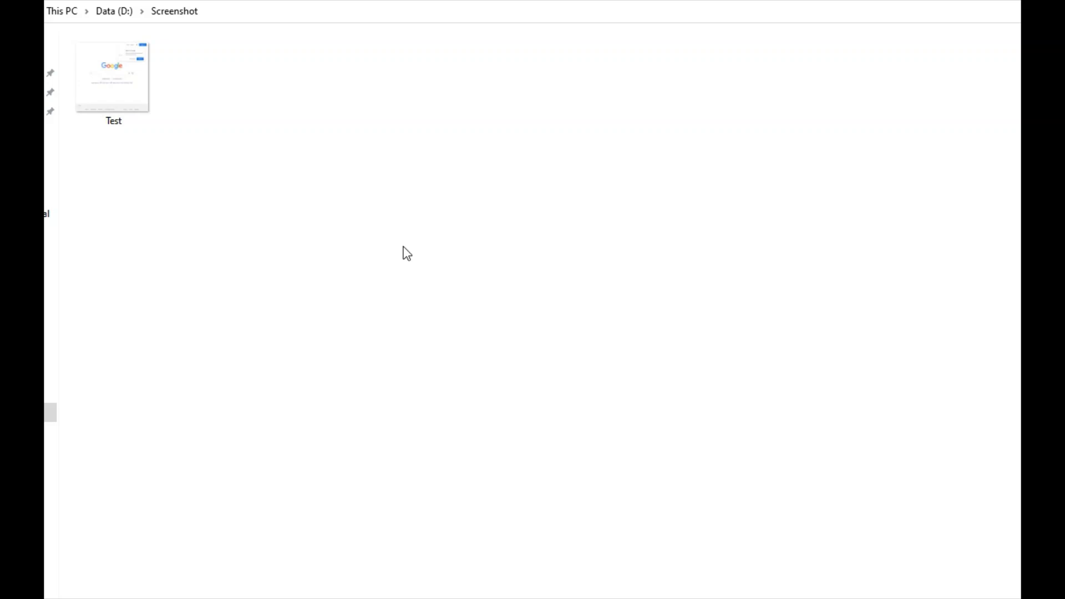
{"action": "left_click", "coordinate": [112, 75]}
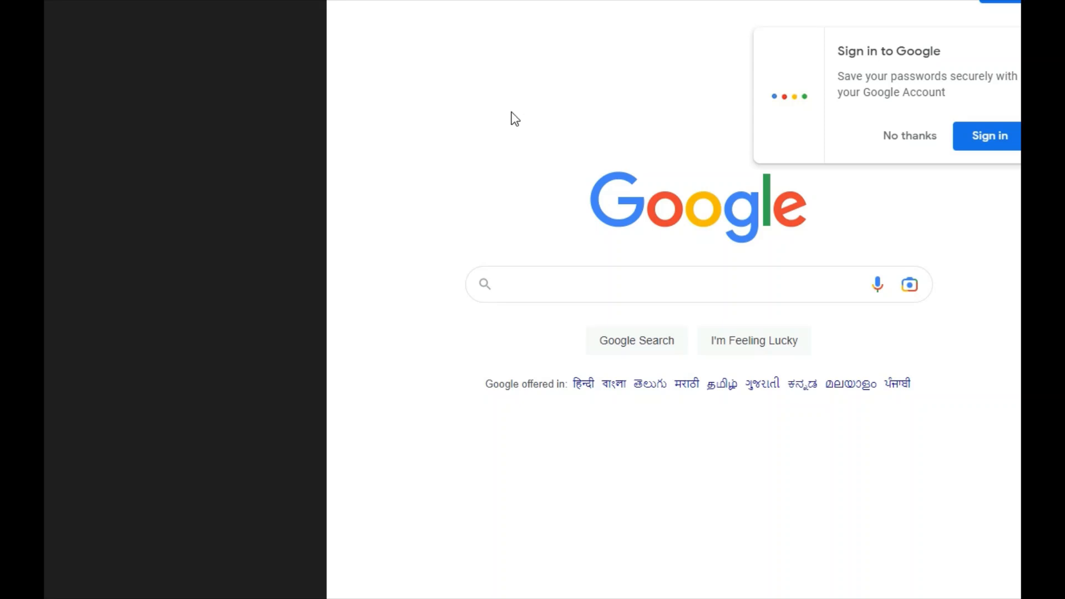
{"action": "mouse_move", "coordinate": [663, 236]}
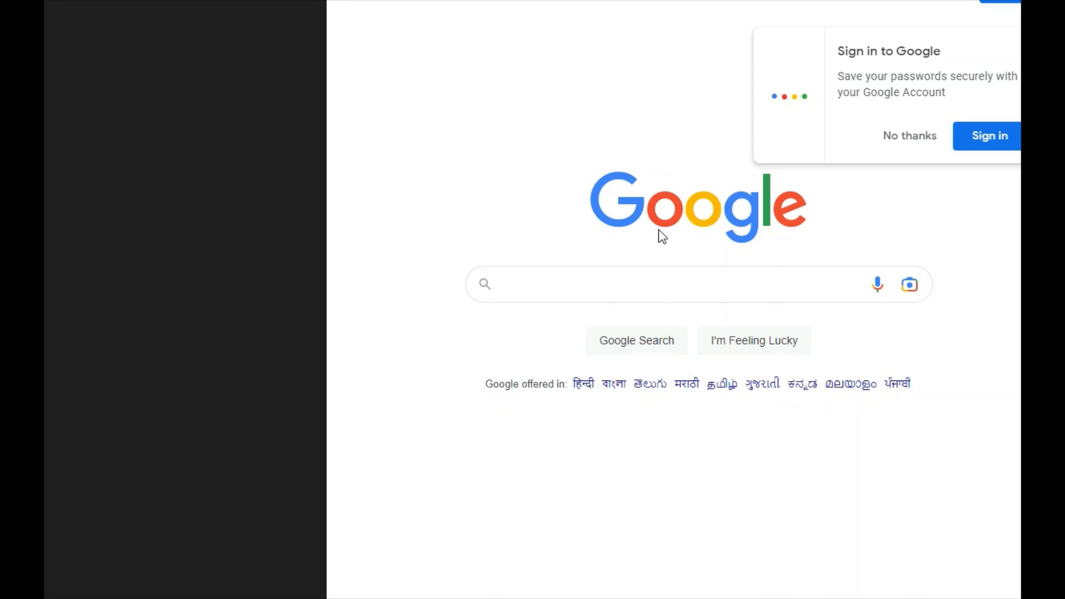
{"action": "mouse_move", "coordinate": [499, 329]}
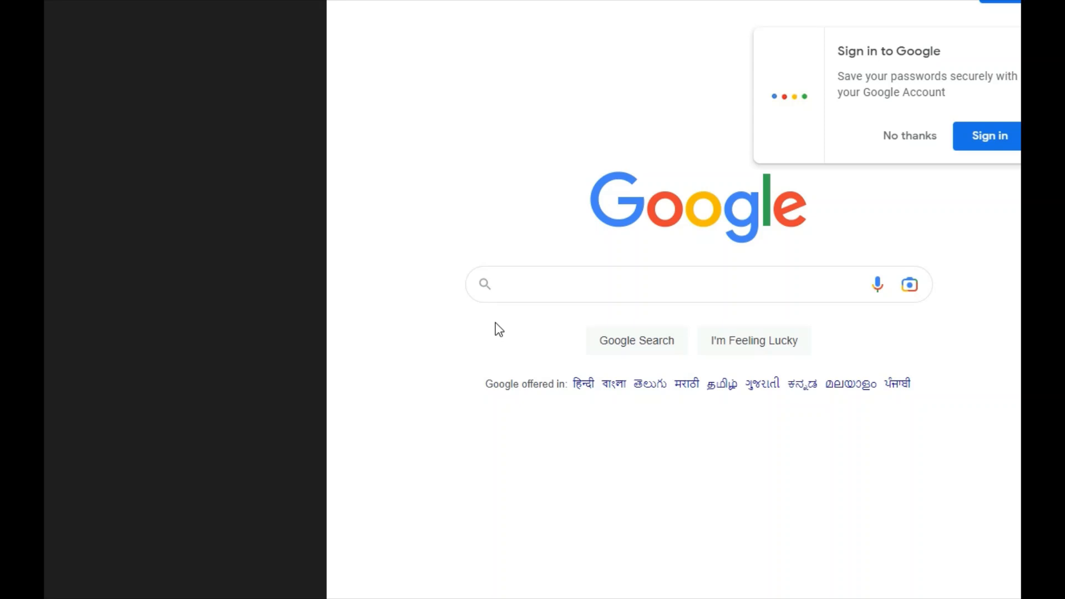
{"action": "mouse_move", "coordinate": [256, 445]}
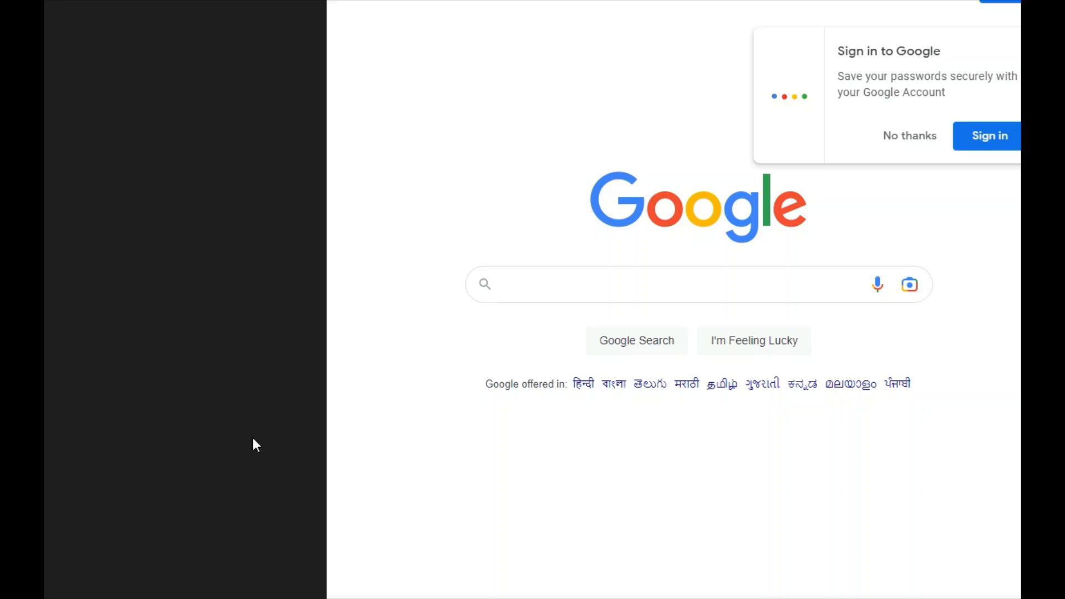